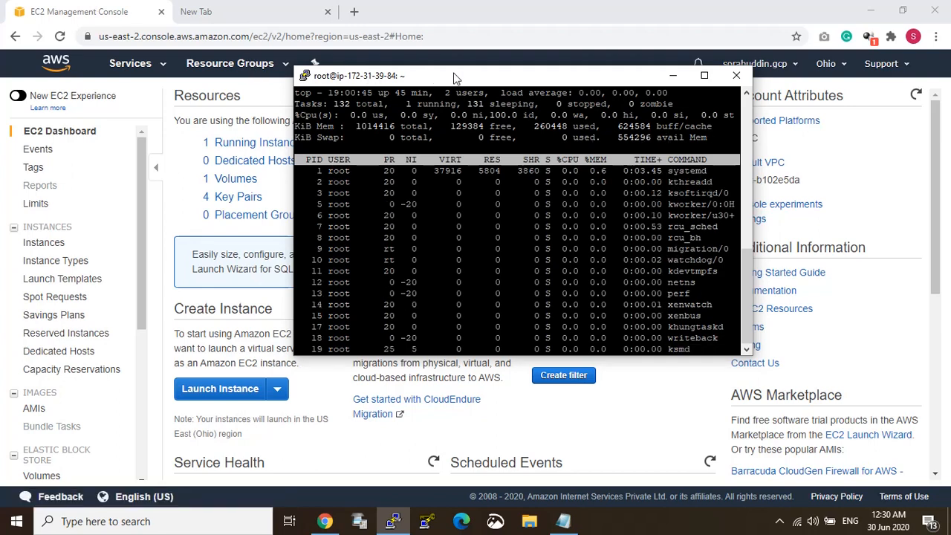
Run top in the root server session, then minimize PuTTY to reveal the EC2 Dashboard.
left_click(704, 74)
type("t")
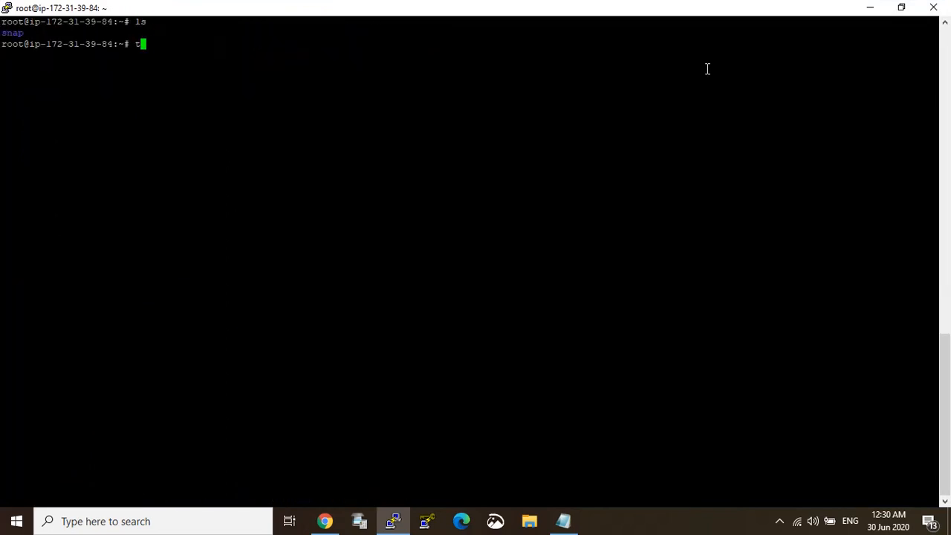
key("Return")
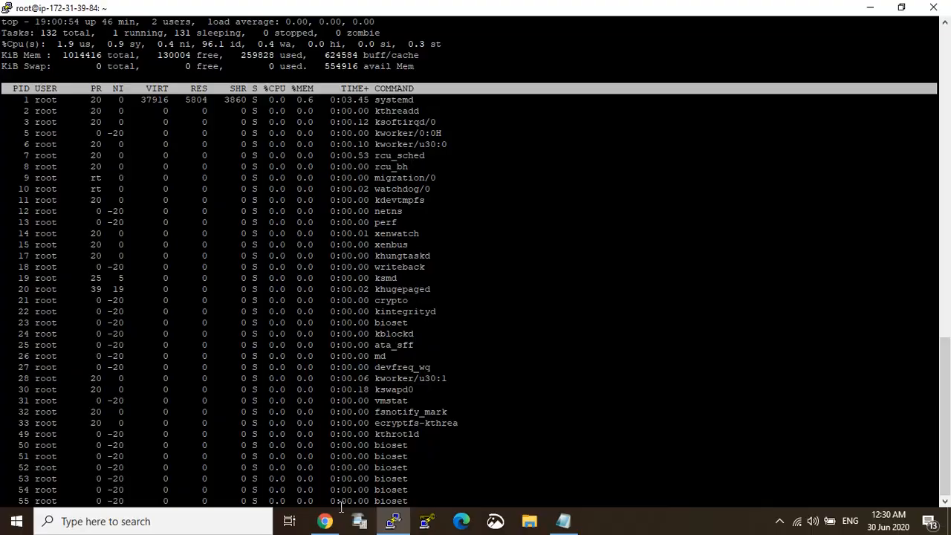
left_click(324, 520)
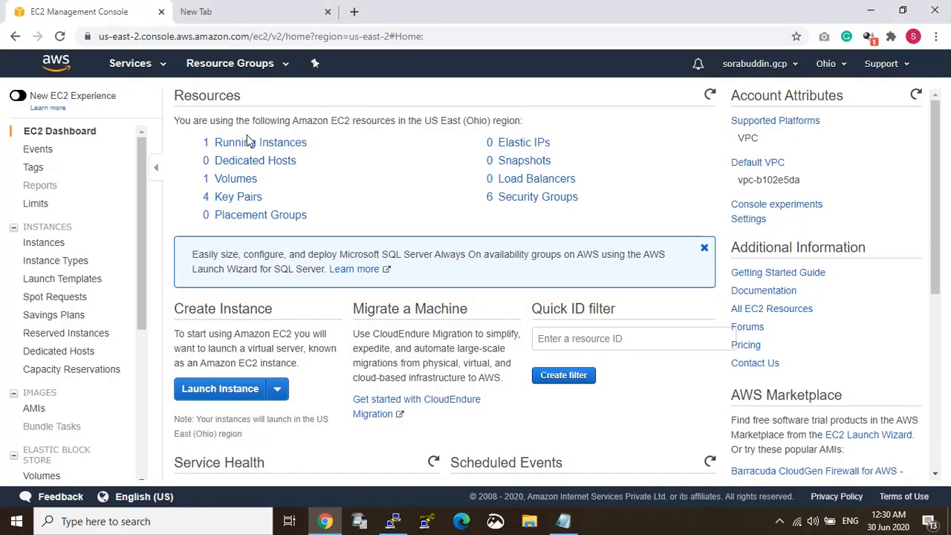
Copy the running instance's public IPv4 address 3.18.215.133 and browse to its phpMyAdmin.
left_click(45, 242)
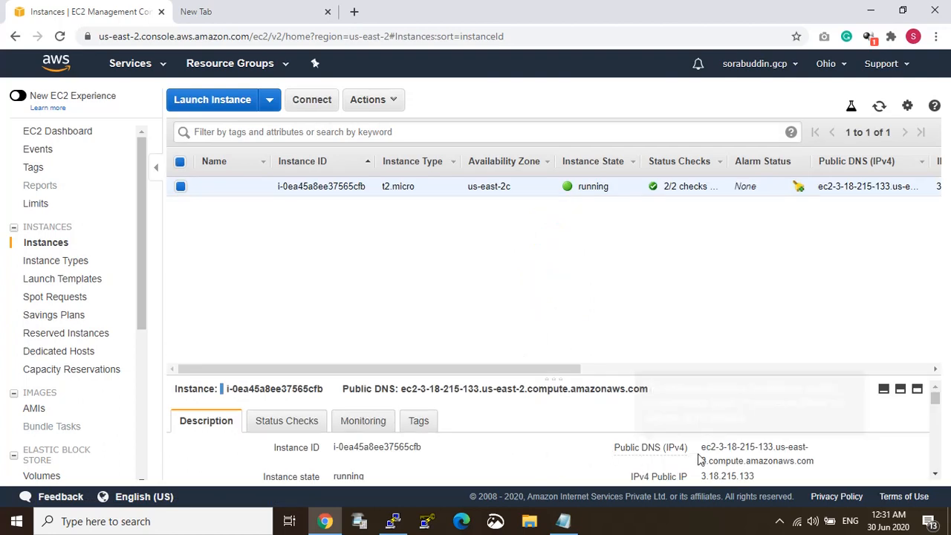
mouse_move(765, 476)
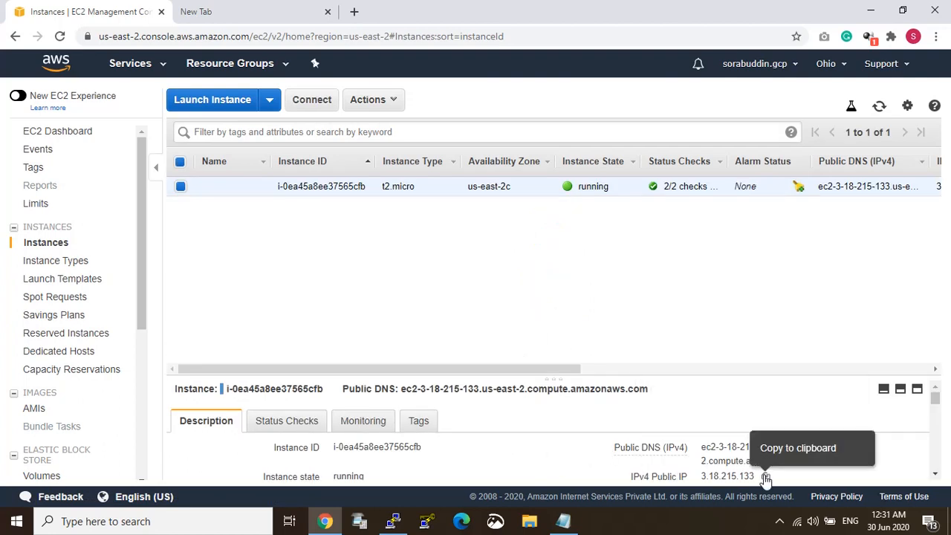
left_click(196, 12)
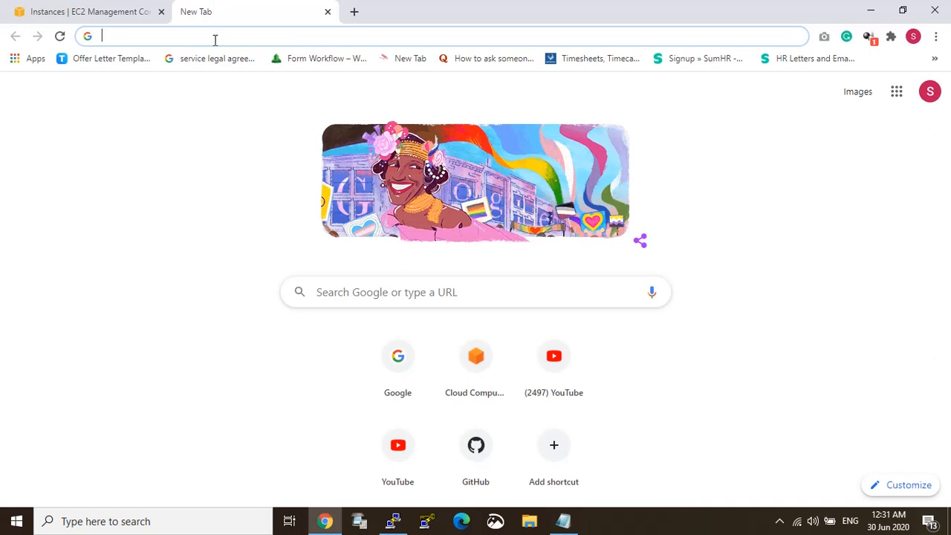
left_click(89, 12)
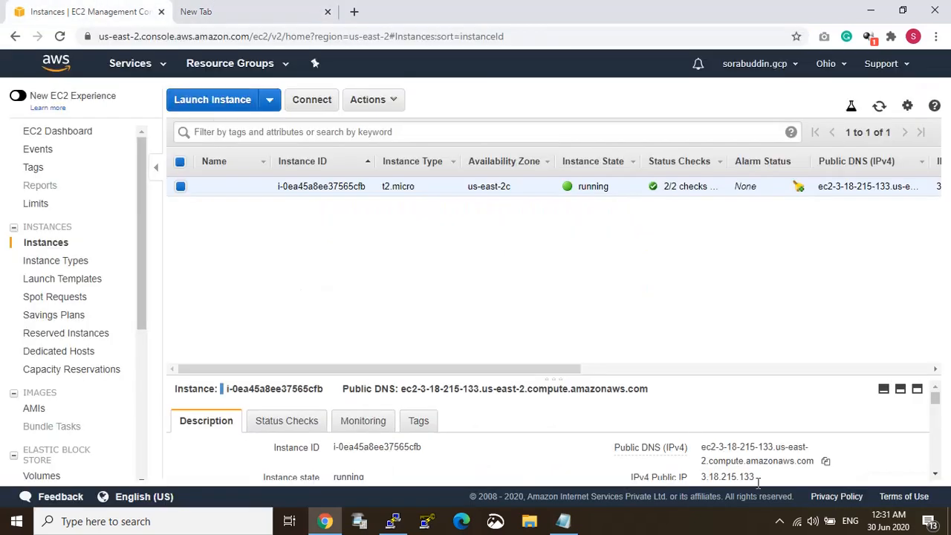
left_click(764, 476)
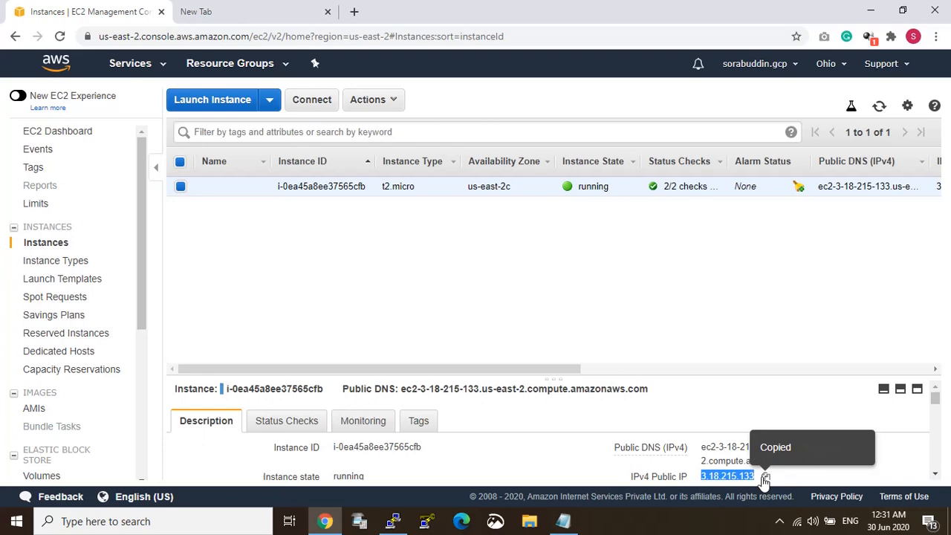
type("3.18.215.133/phpmyadmin/index.php?token=990da3905d5dff4d347063ef62b83d2c")
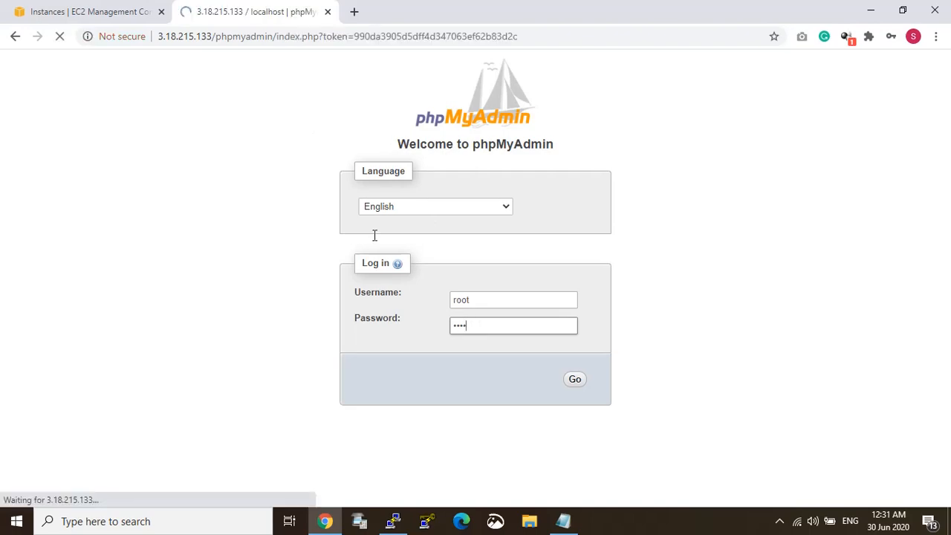
Log in as root, check the Import page's 2,048KiB max upload, and return to the terminal.
left_click(574, 379)
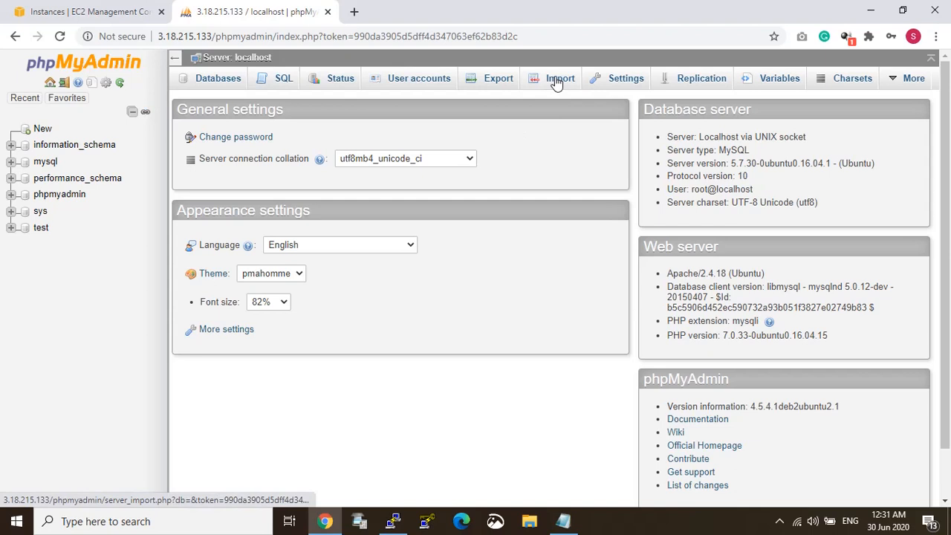
left_click(559, 77)
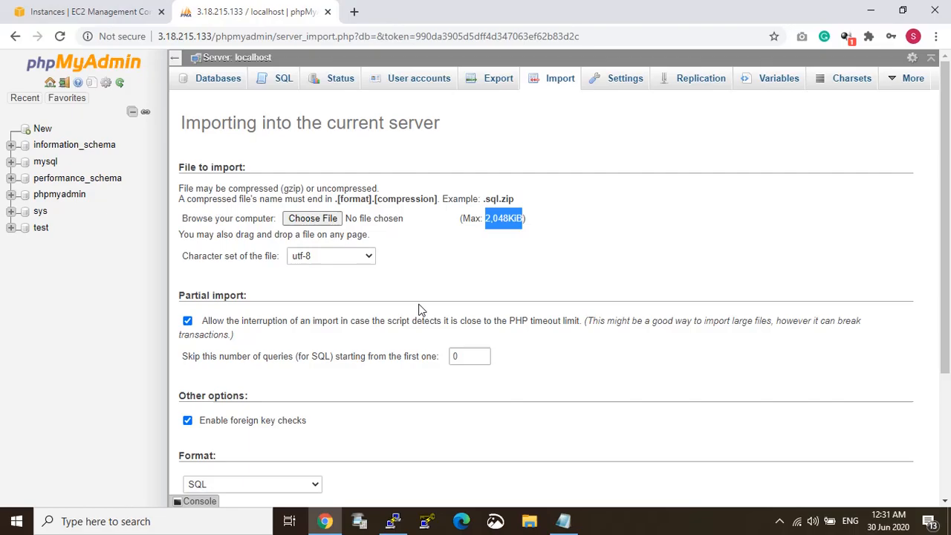
left_click(392, 520)
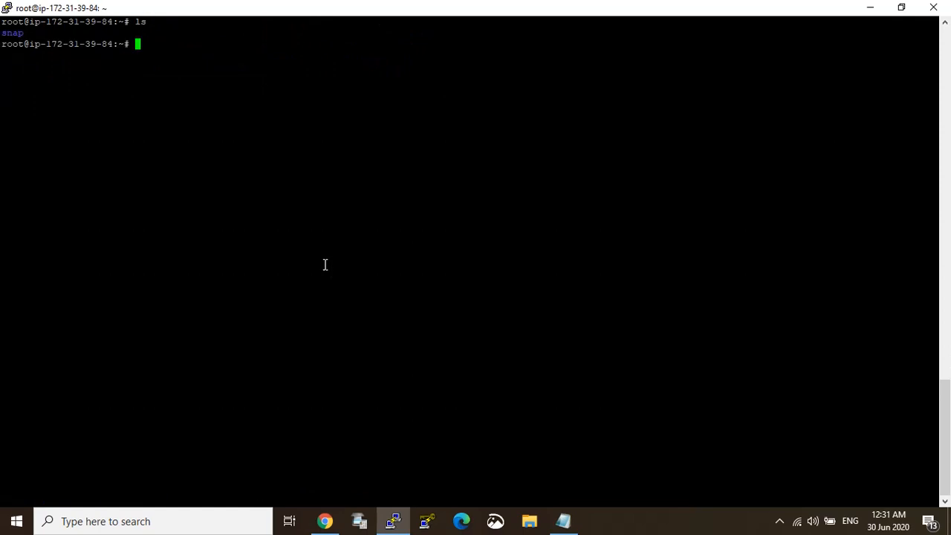
Run php -v showing PHP 7.0.33, then select the PHP 7.0 php.ini path in the notes.
left_click(562, 521)
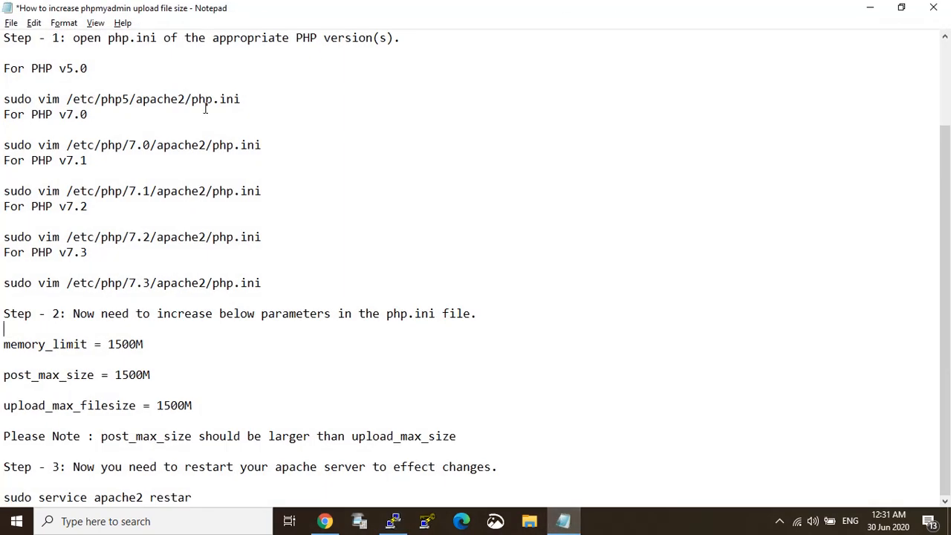
mouse_move(234, 215)
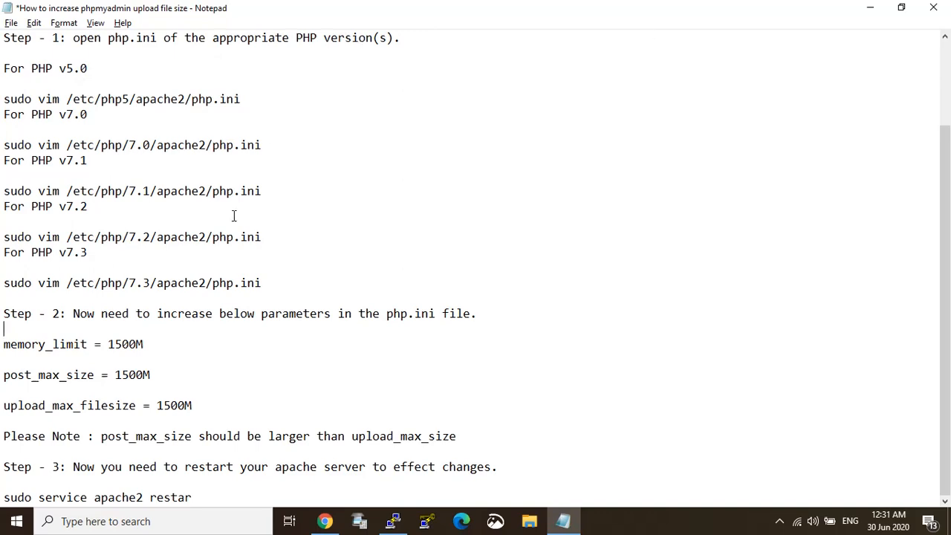
mouse_move(595, 29)
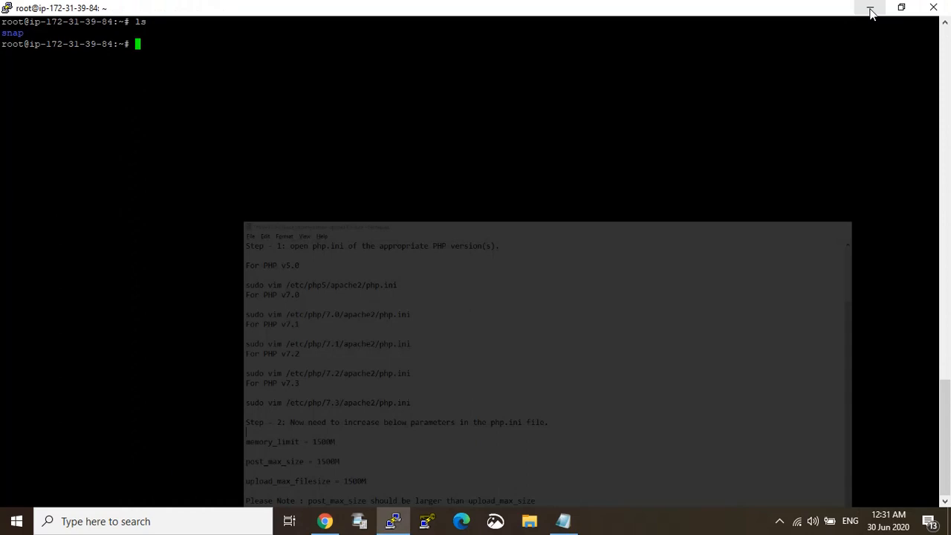
type("php -v")
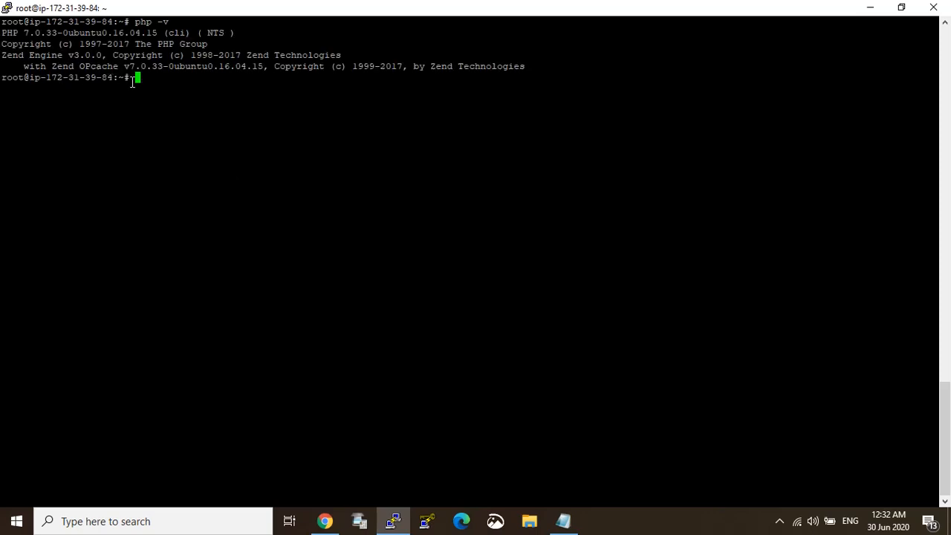
mouse_move(143, 99)
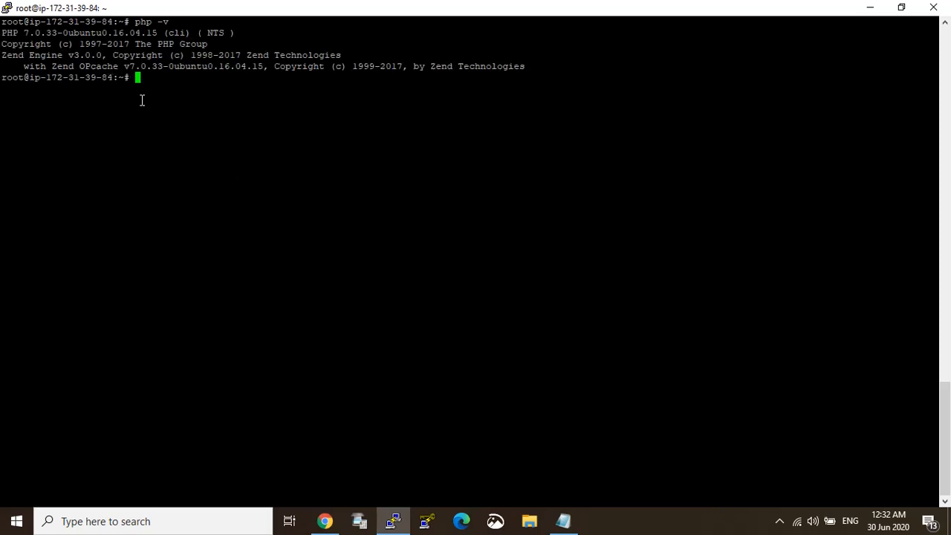
left_click(562, 520)
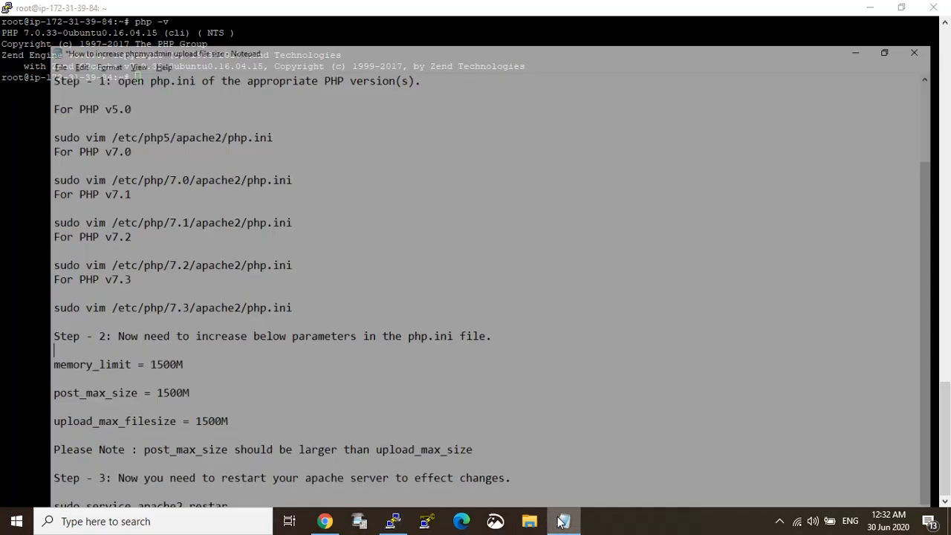
left_click(563, 520)
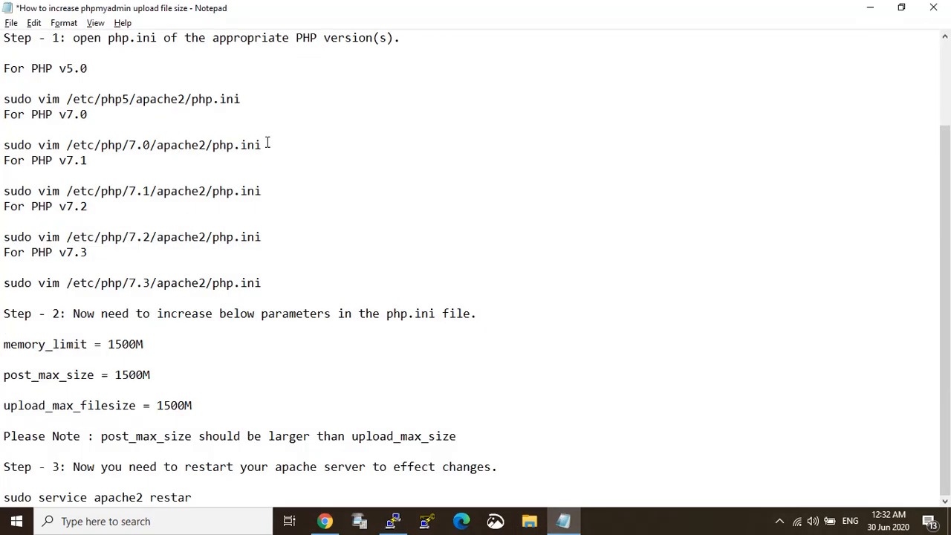
left_click_drag(38, 145, 262, 146)
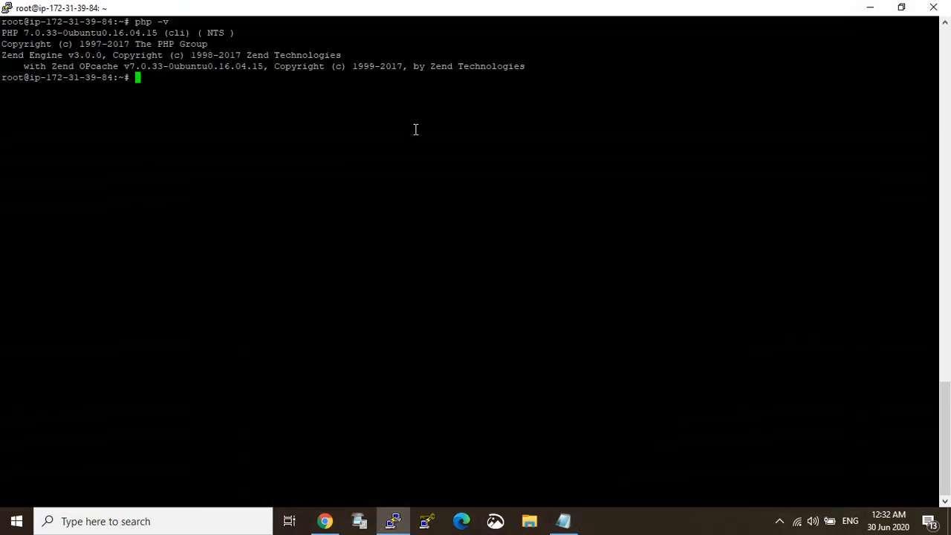
mouse_move(360, 133)
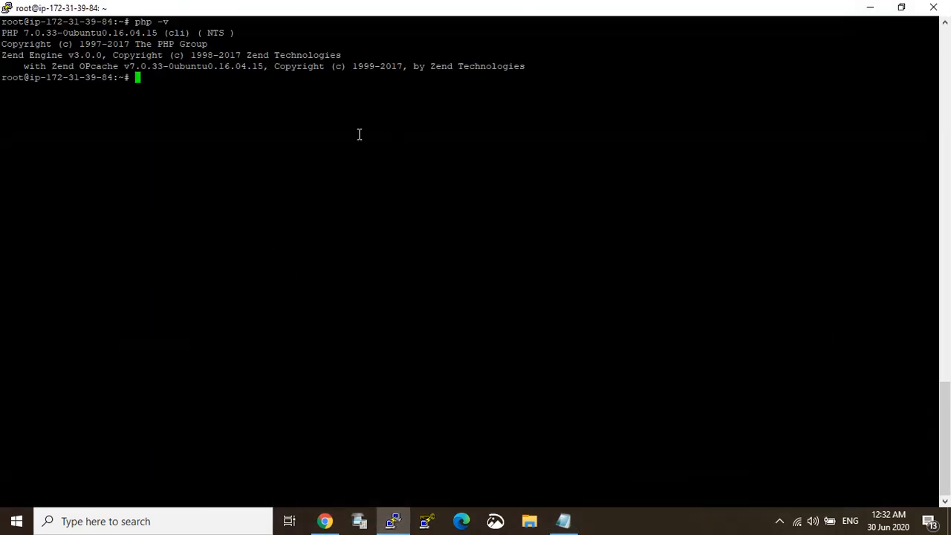
Open /etc/php/7.0/apache2/php.ini in vim and pick out memory_limit from the notes.
type("vim /etc/php/7.0/apache2/php.ini")
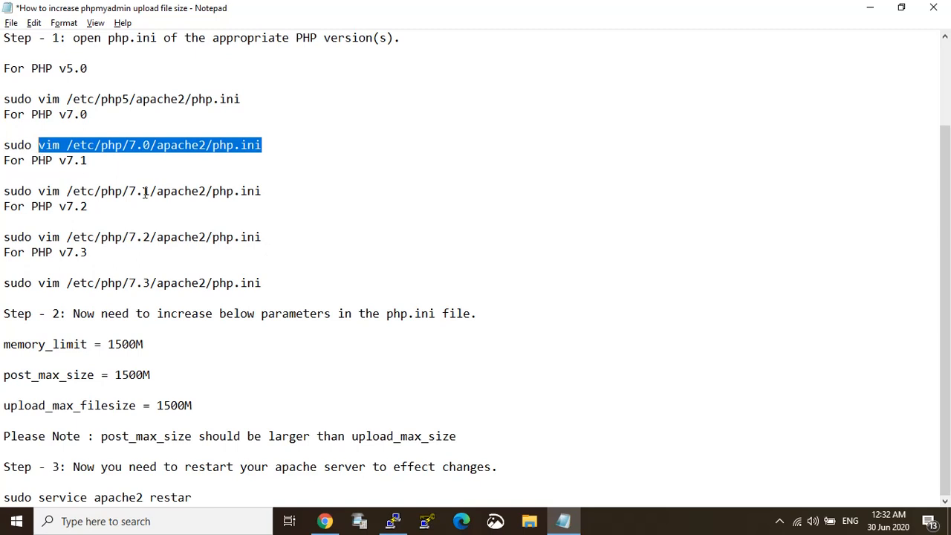
mouse_move(158, 128)
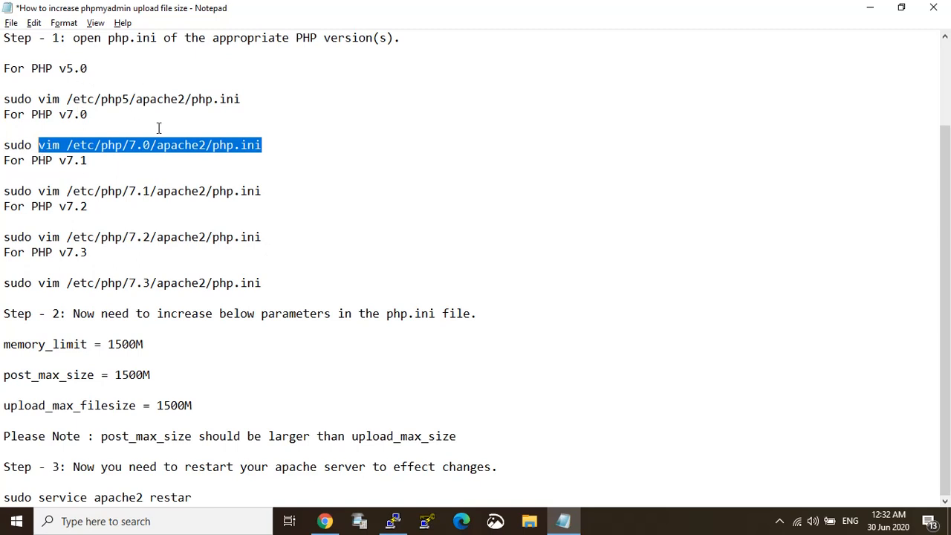
mouse_move(88, 342)
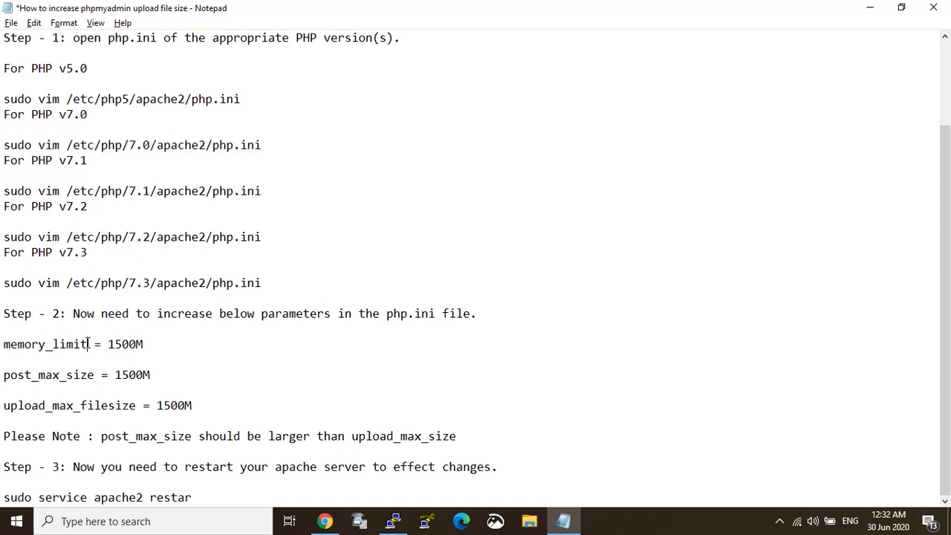
double_click(43, 345)
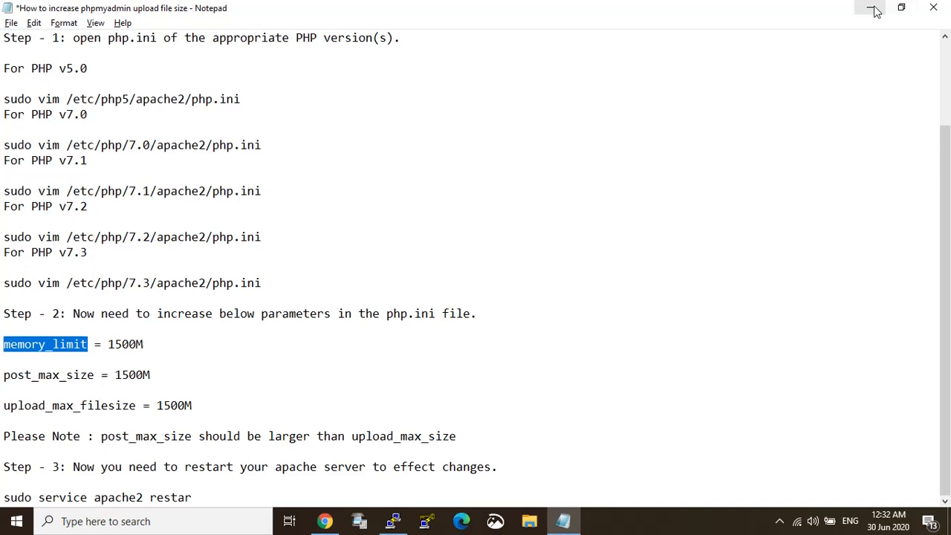
Edit post_max_size to 1500M in php.ini, grabbing upload_max_filesize from the notes next.
left_click(392, 520)
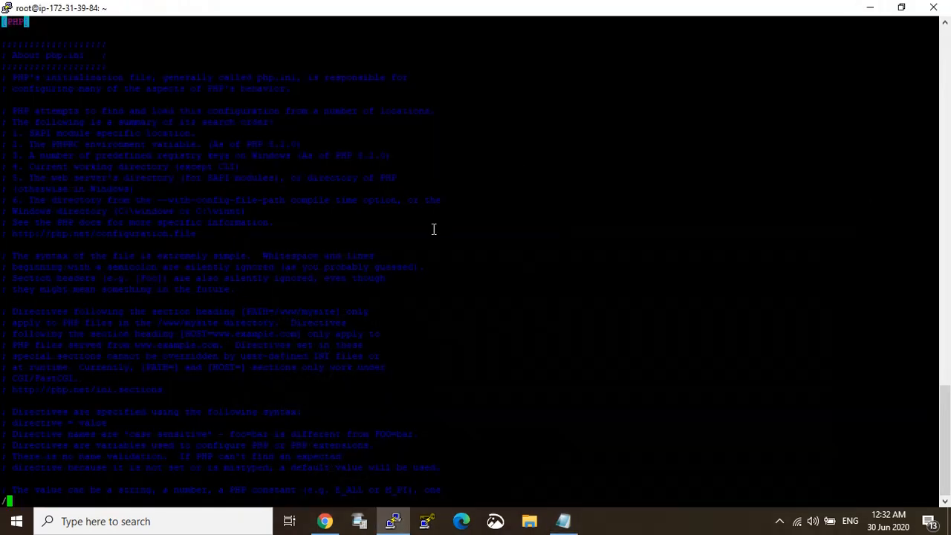
scroll("down", 3)
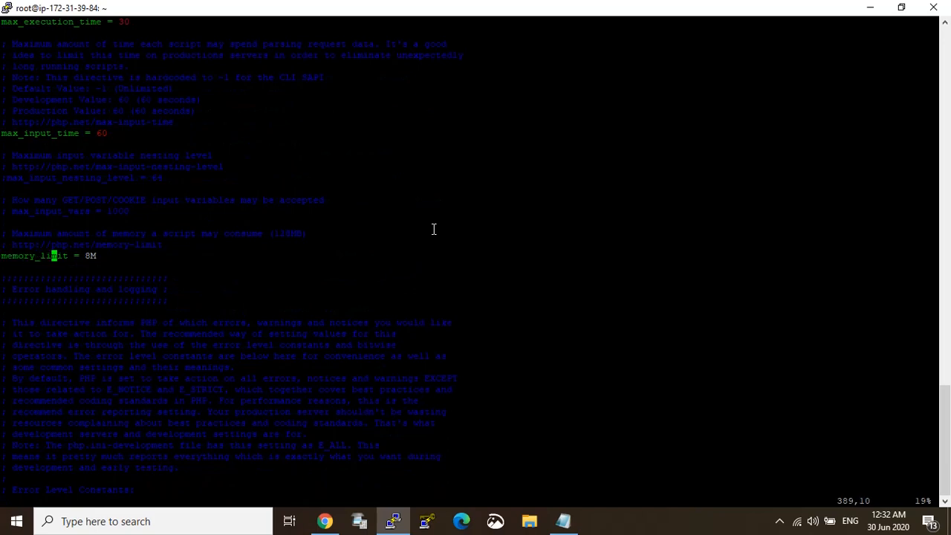
key("i")
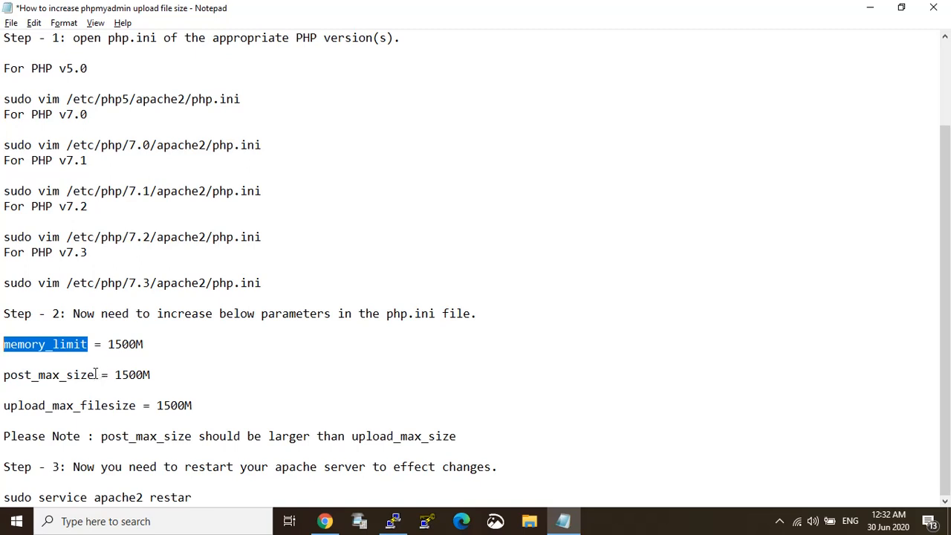
double_click(47, 375)
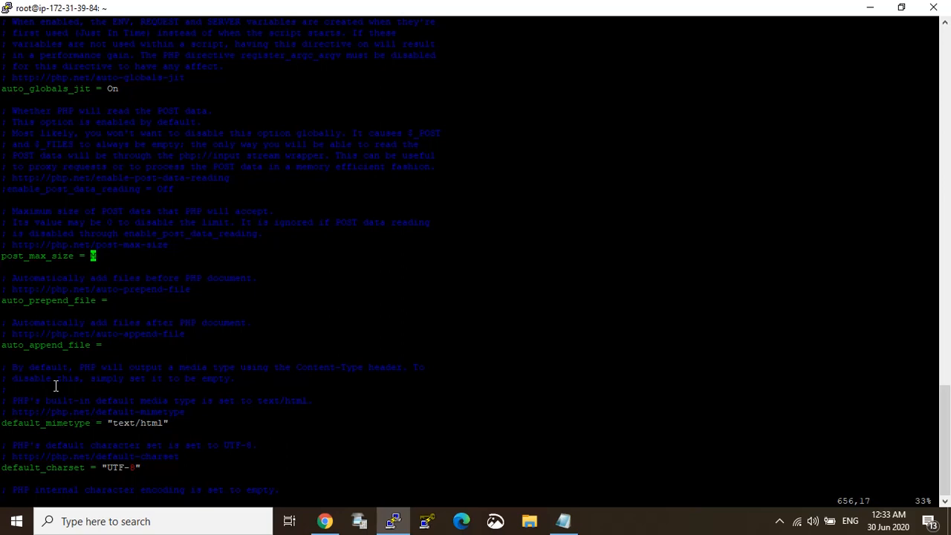
type("M")
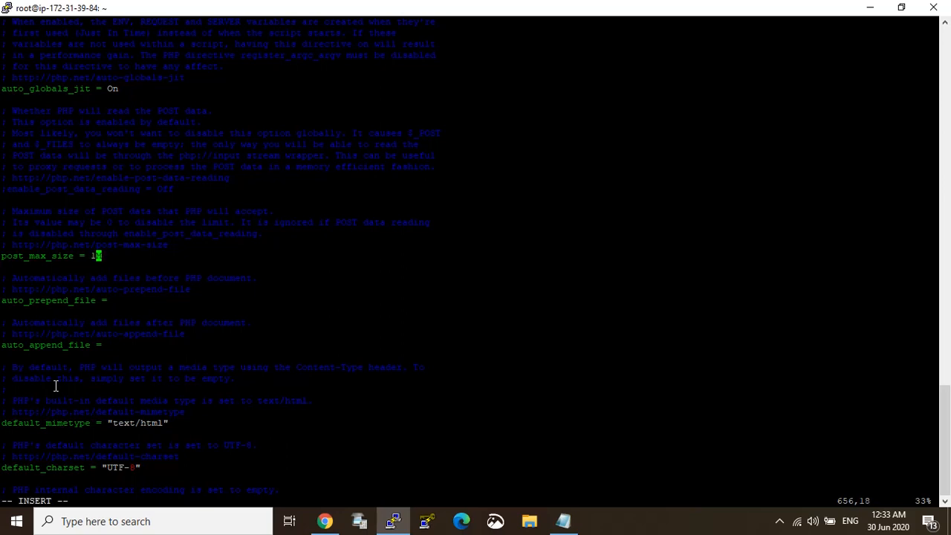
type("500")
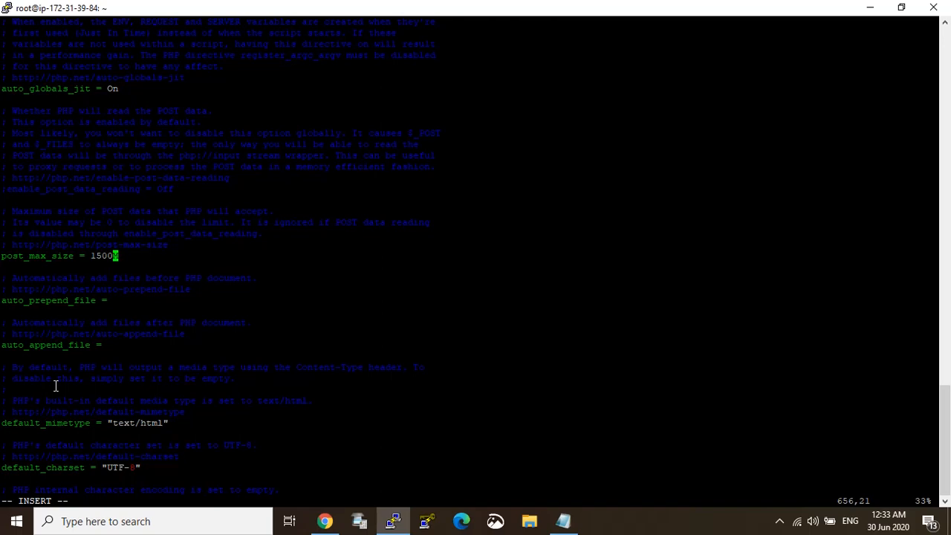
type("M")
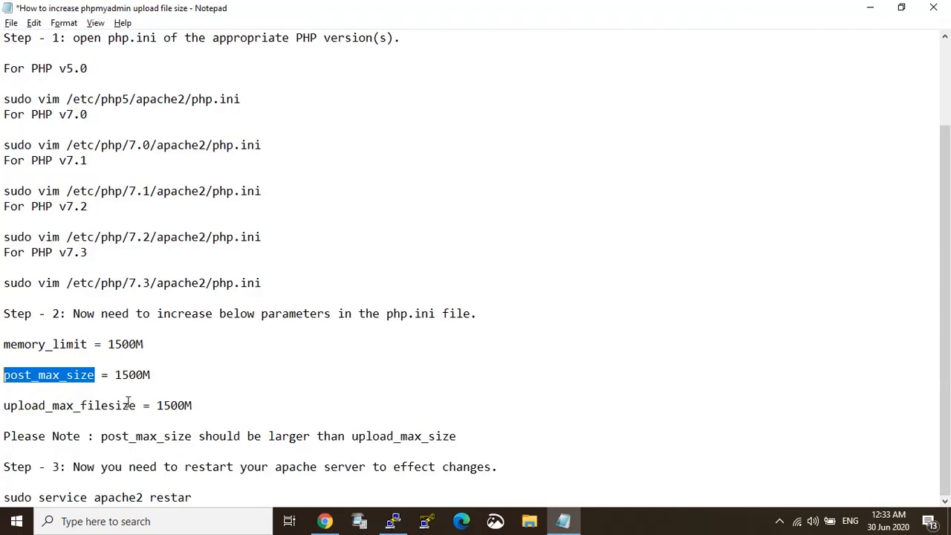
double_click(69, 404)
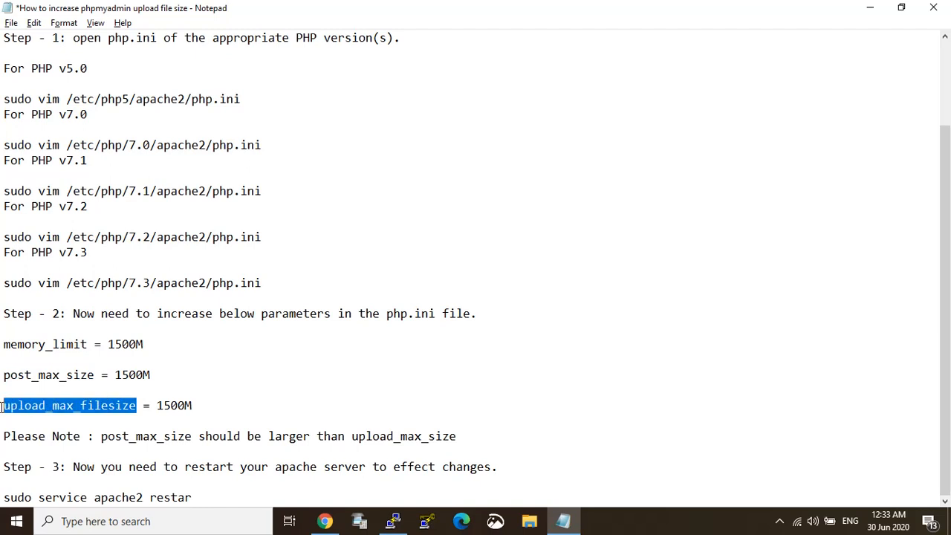
left_click(392, 520)
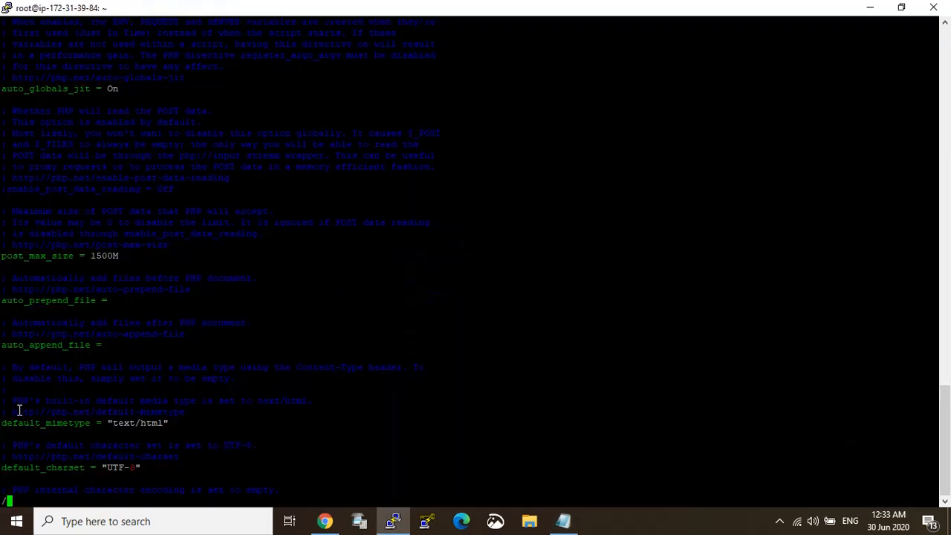
Set upload_max_filesize to 1500M, then save php.ini and quit vim with :wq.
type("upload_max_filesize")
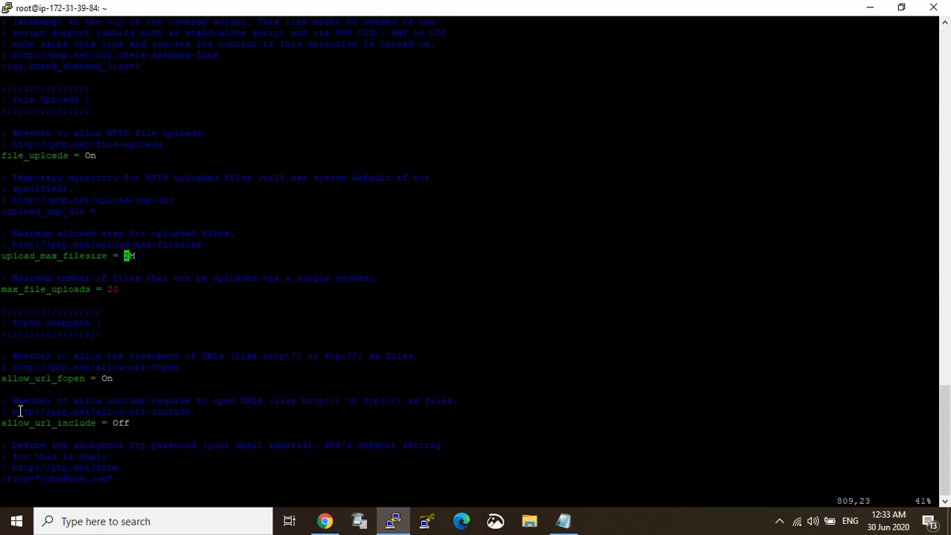
key("i")
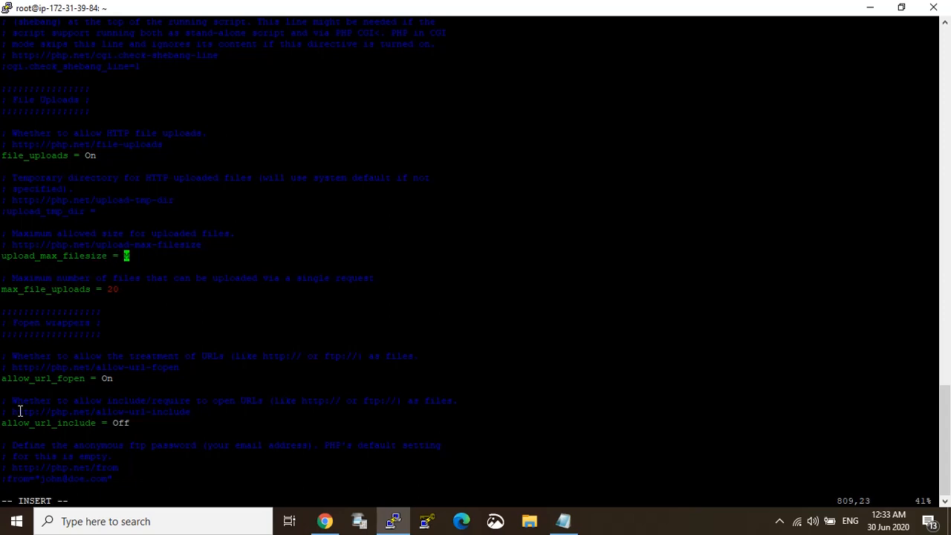
type("15")
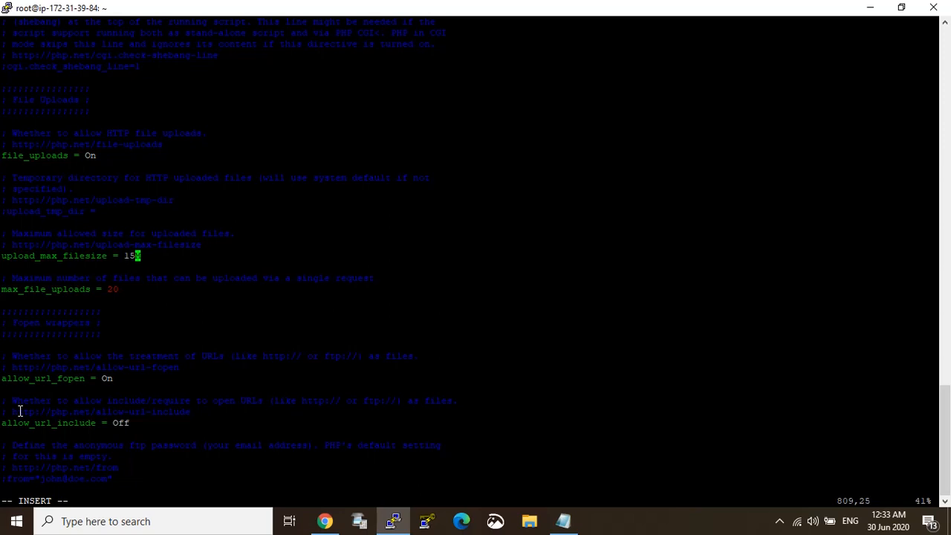
type("00")
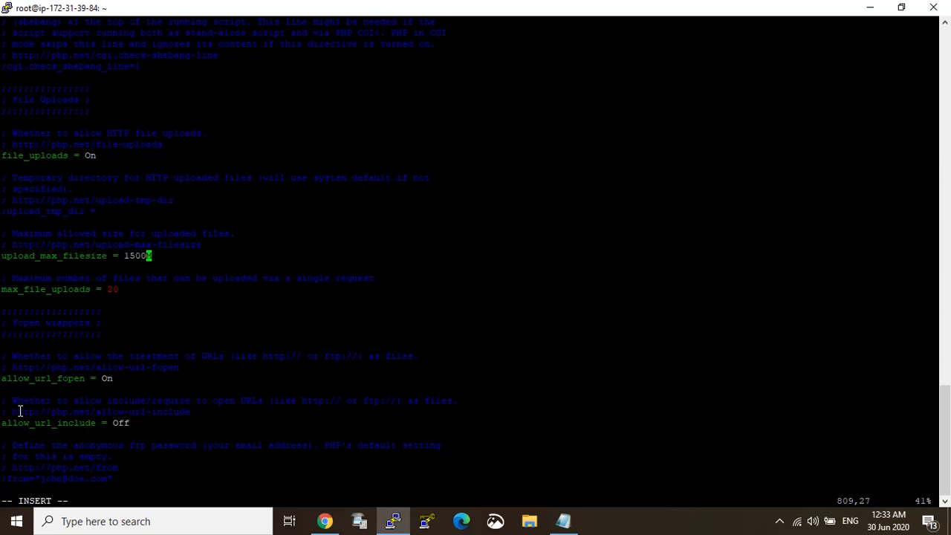
type("M")
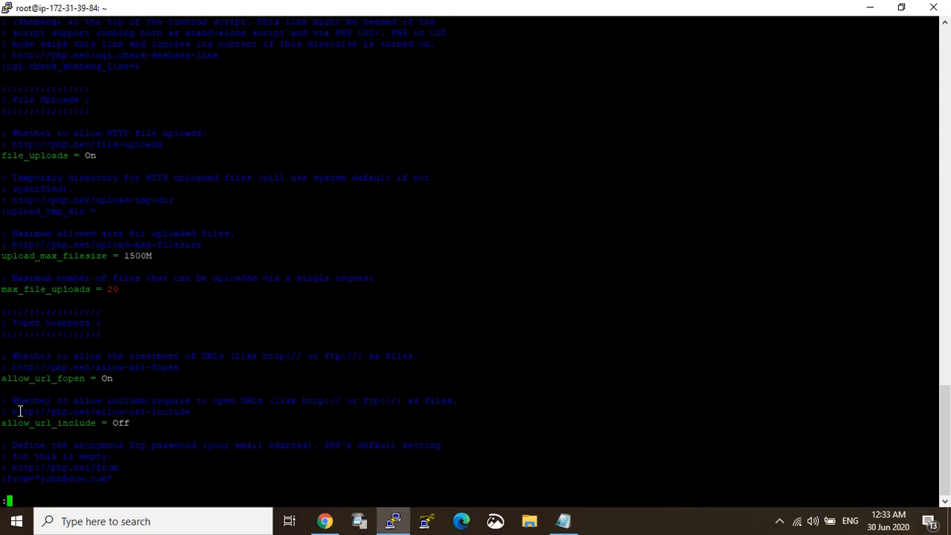
type("wq")
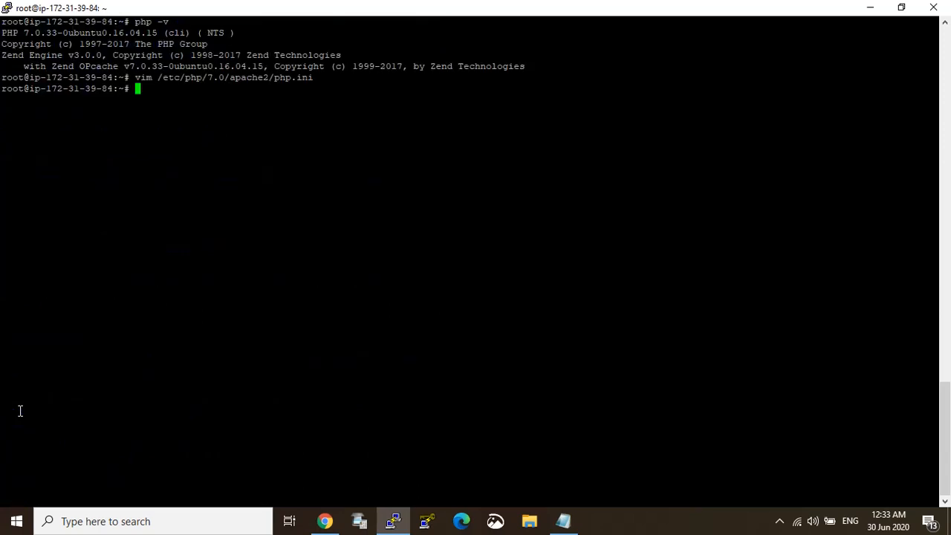
Copy the Apache restart command line from the Notepad instructions.
double_click(69, 404)
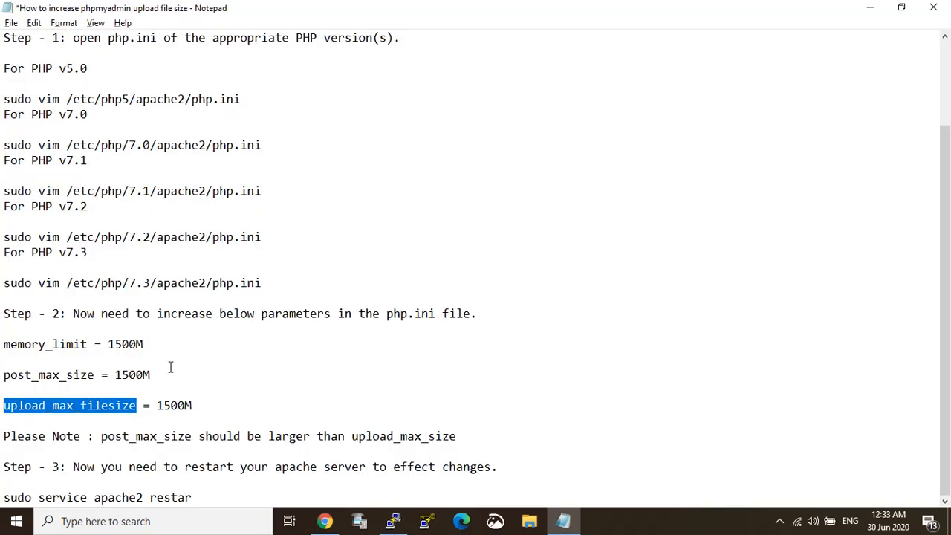
mouse_move(93, 350)
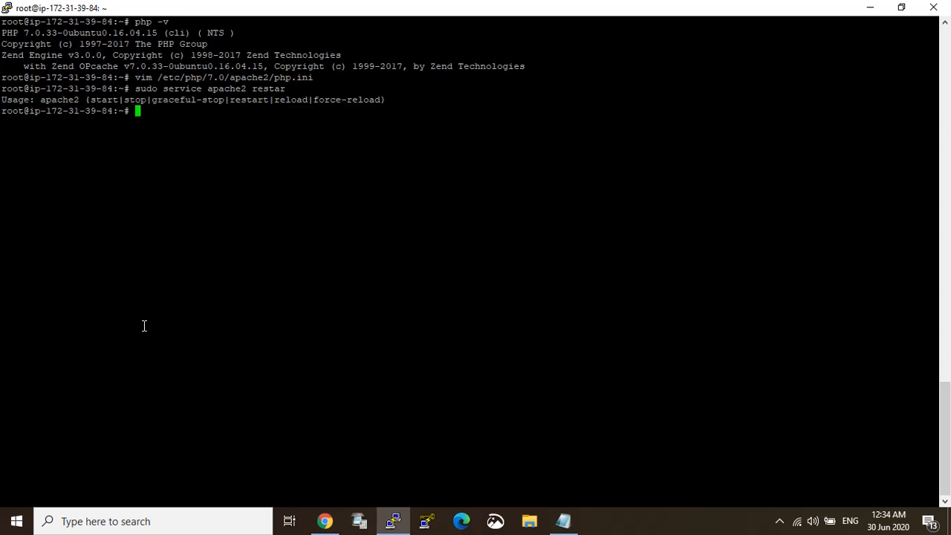
Run sudo service apache2 restart, then sudo service apache2 status showing active (running).
type("sudo service apache2 restart")
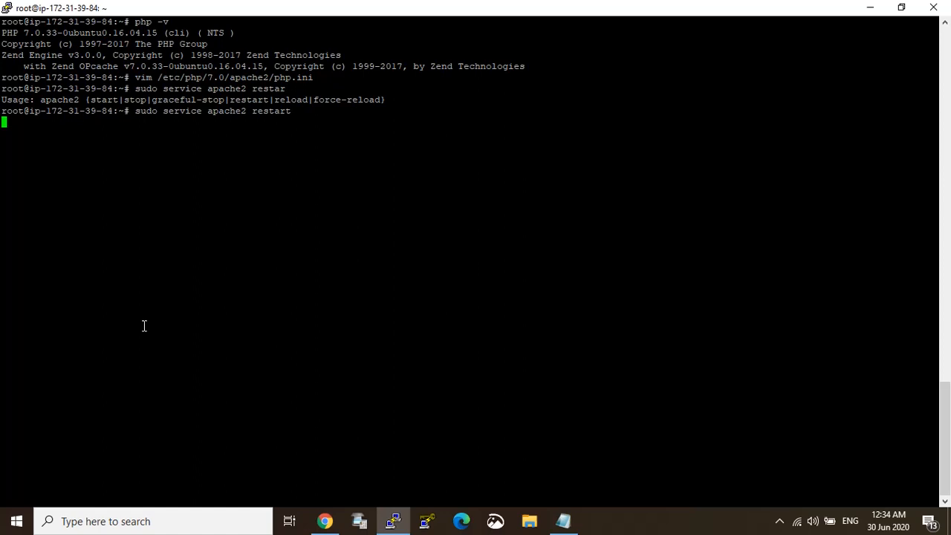
key("Return")
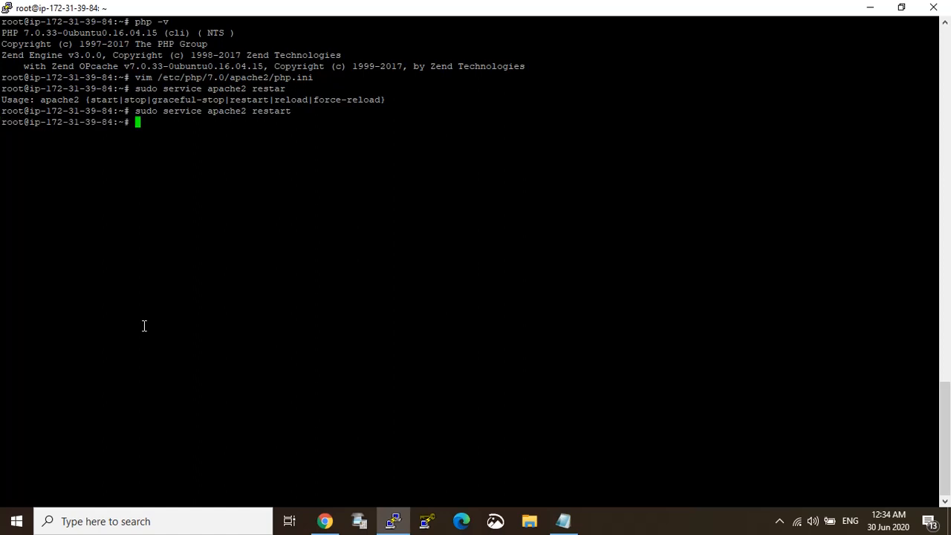
type("sudo service apache2 res")
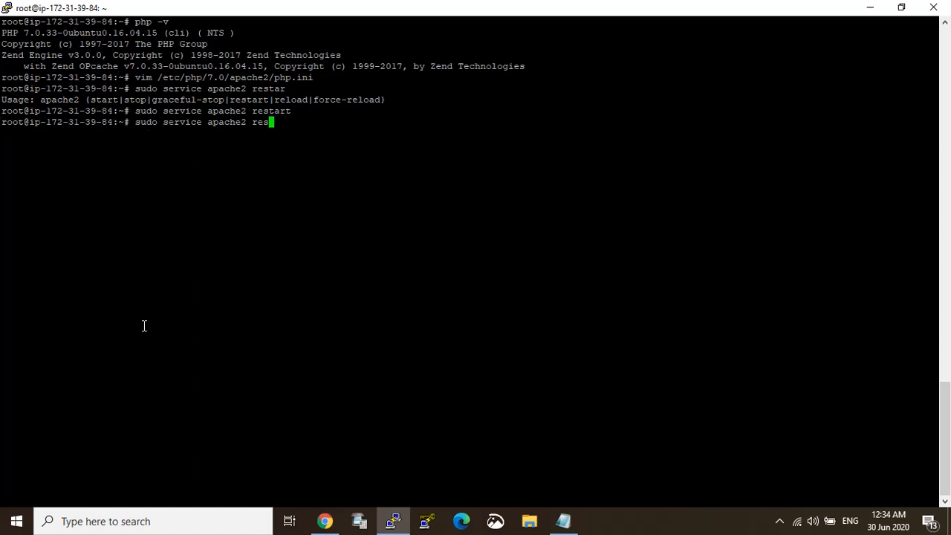
type("sta")
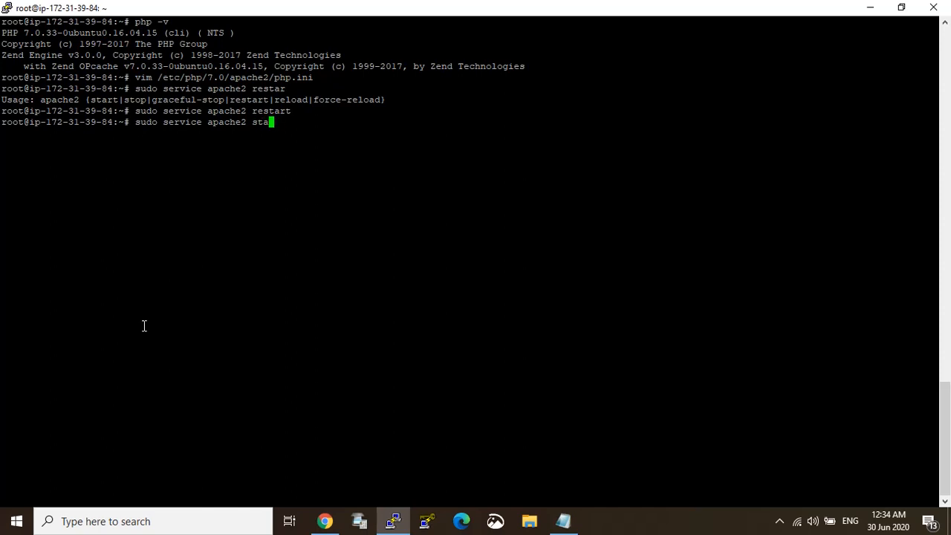
type("tus")
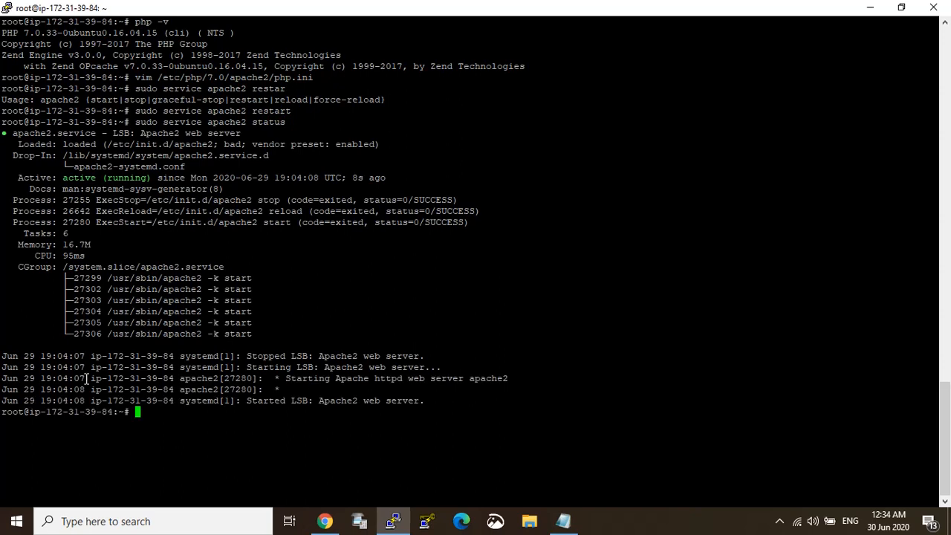
mouse_move(336, 505)
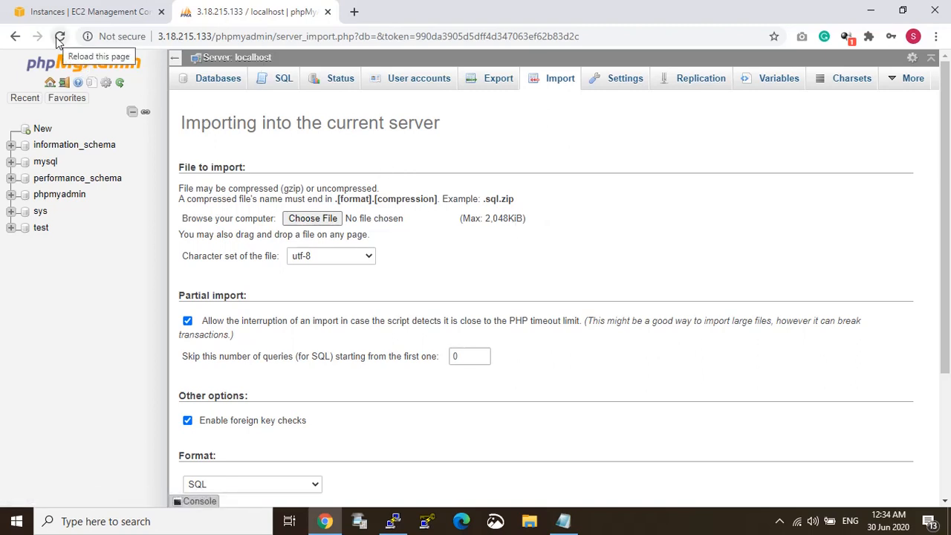
Reload the Import page to confirm Max: 1,500MiB, then return to the server terminal.
left_click(59, 35)
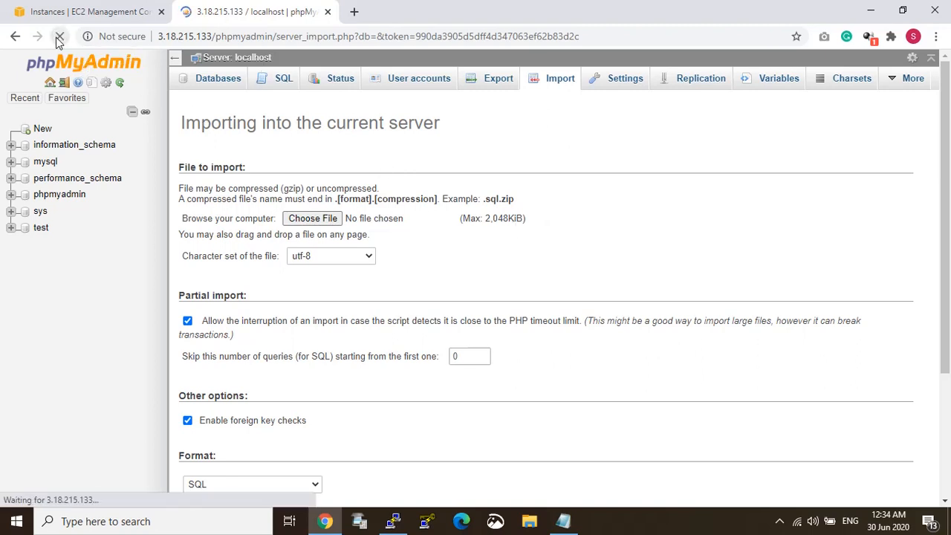
left_click(59, 36)
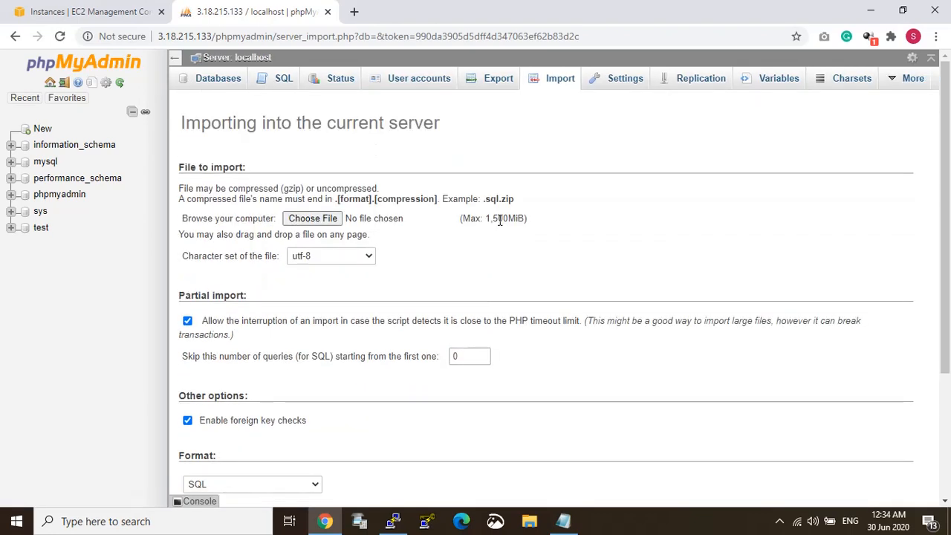
double_click(505, 217)
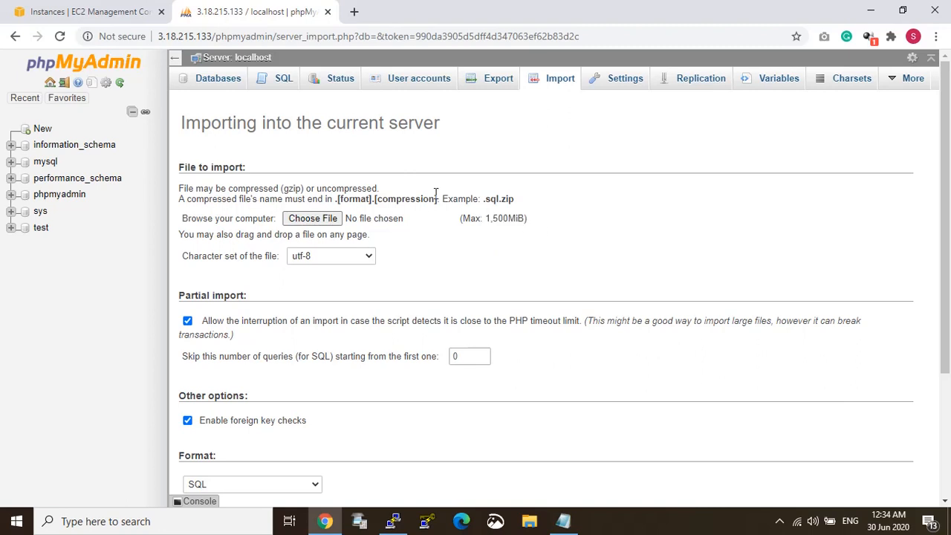
mouse_move(41, 247)
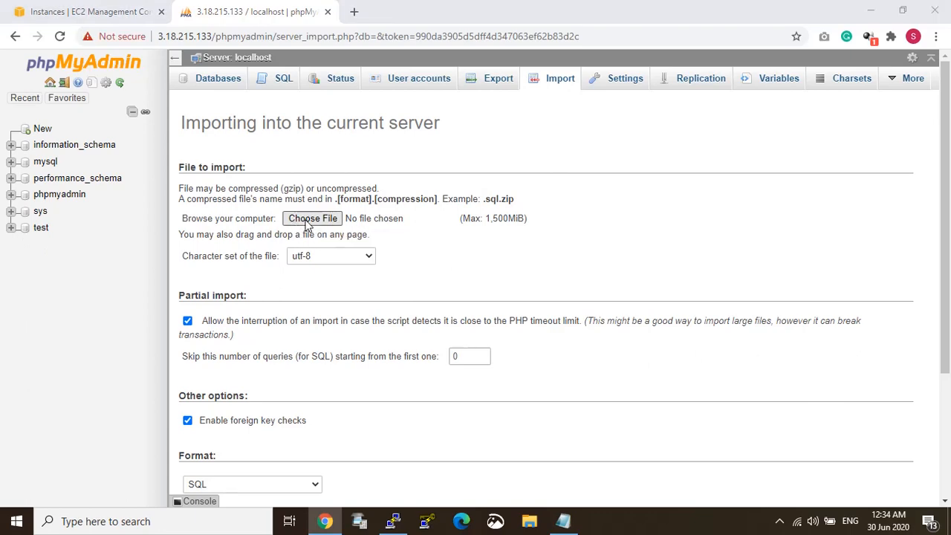
left_click(312, 217)
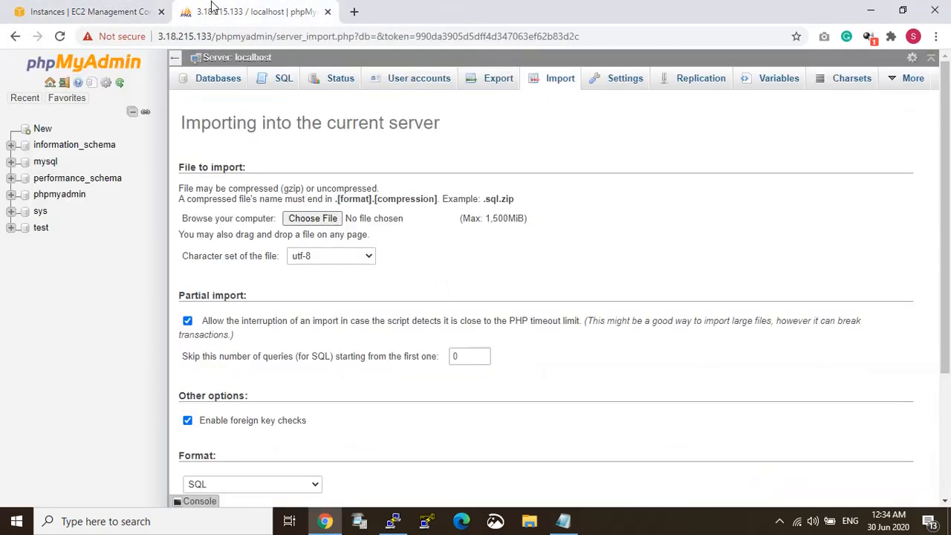
left_click(90, 12)
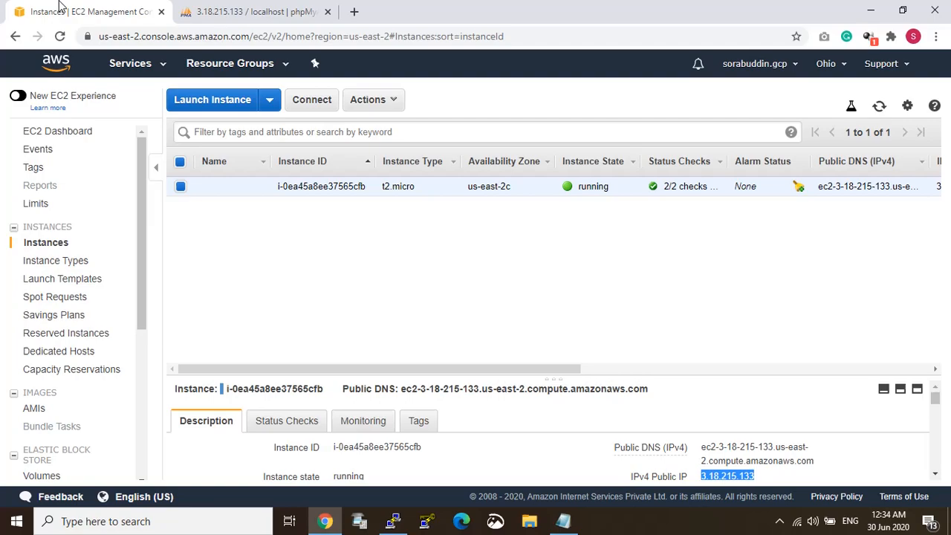
left_click(393, 520)
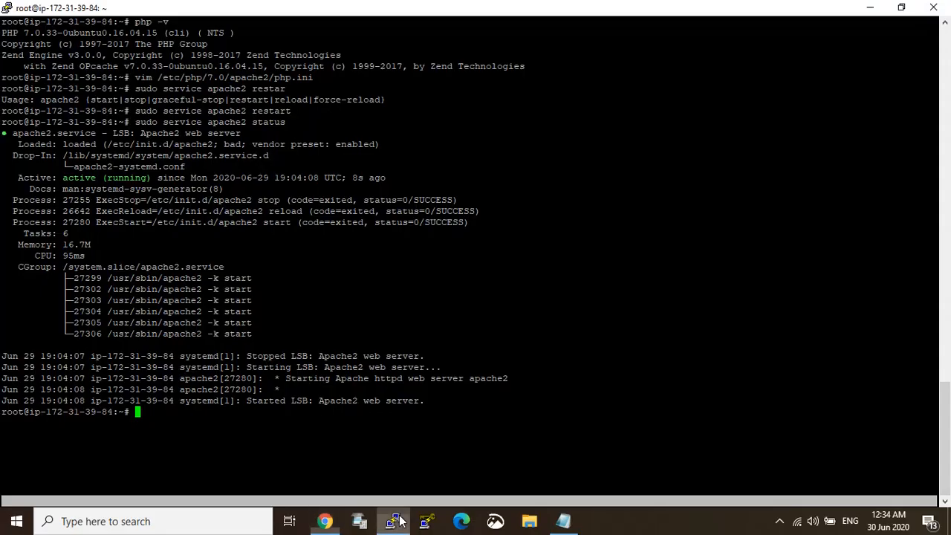